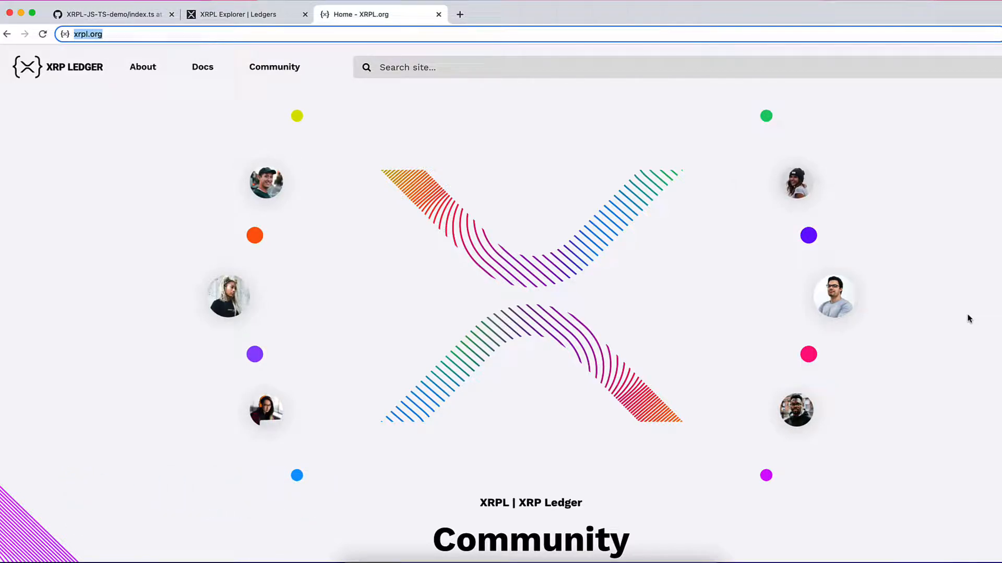
{"action": "mouse_move", "coordinate": [588, 132]}
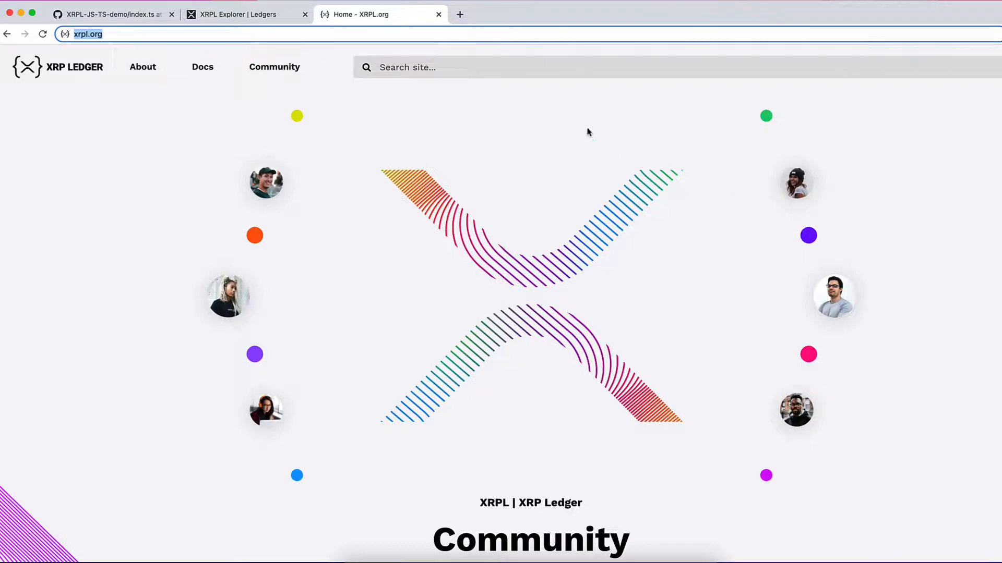
Switch to the 'XRPL Explorer | Ledgers' tab showing livenet.xrpl.org live ledgers
{"action": "left_click", "coordinate": [248, 14]}
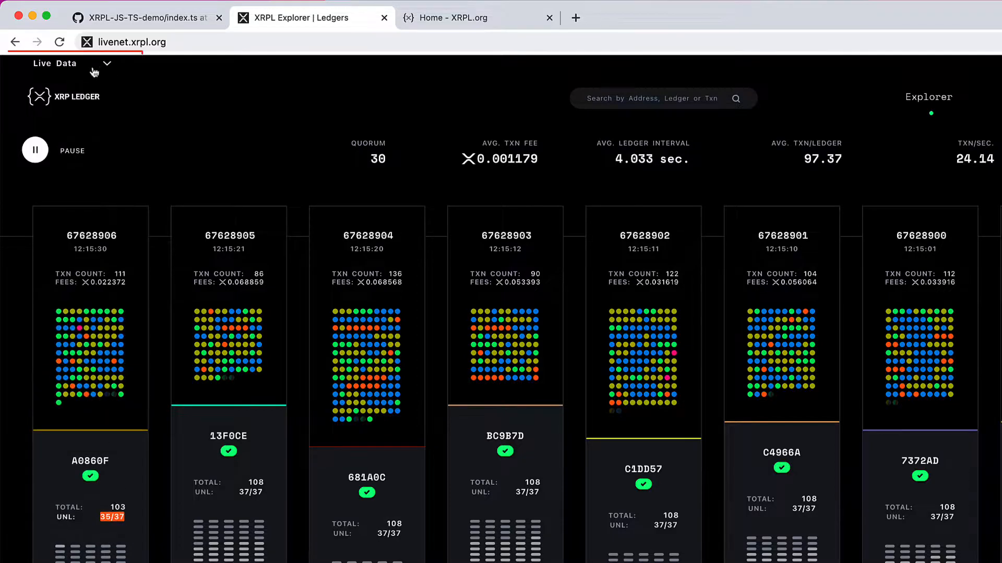
{"action": "left_click", "coordinate": [71, 63]}
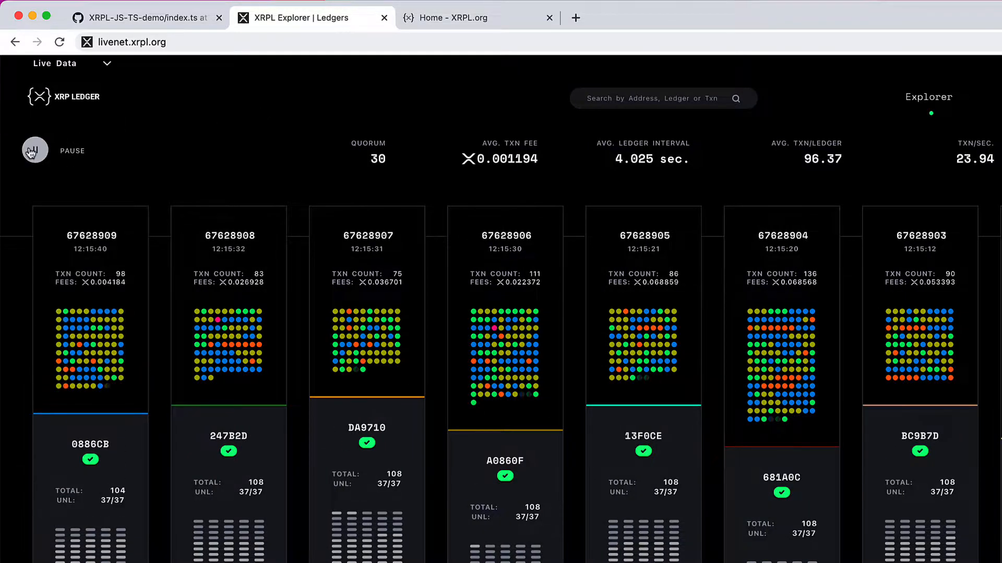
Pause the live ledger feed at ledger 67628909
{"action": "left_click", "coordinate": [34, 151]}
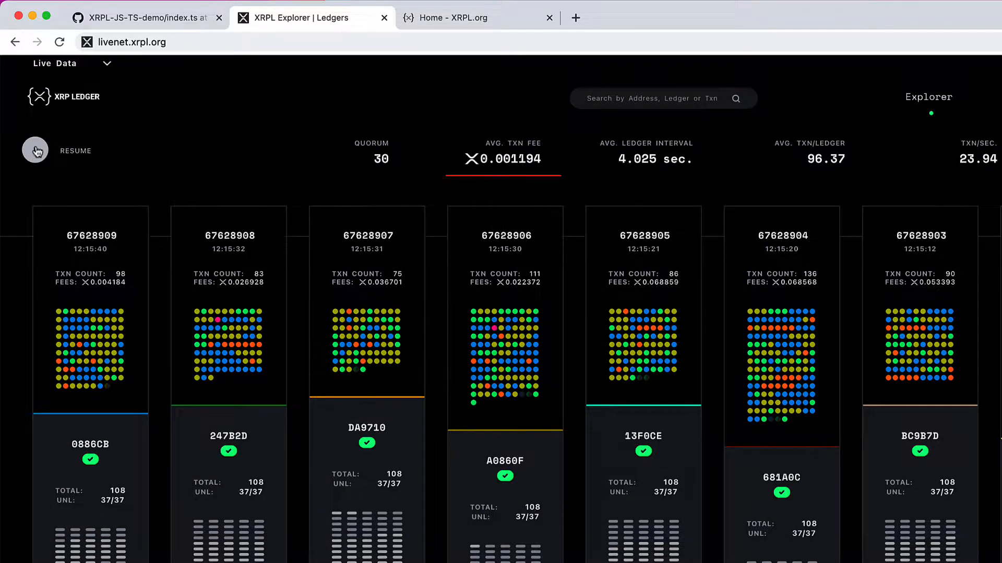
{"action": "left_click", "coordinate": [35, 151]}
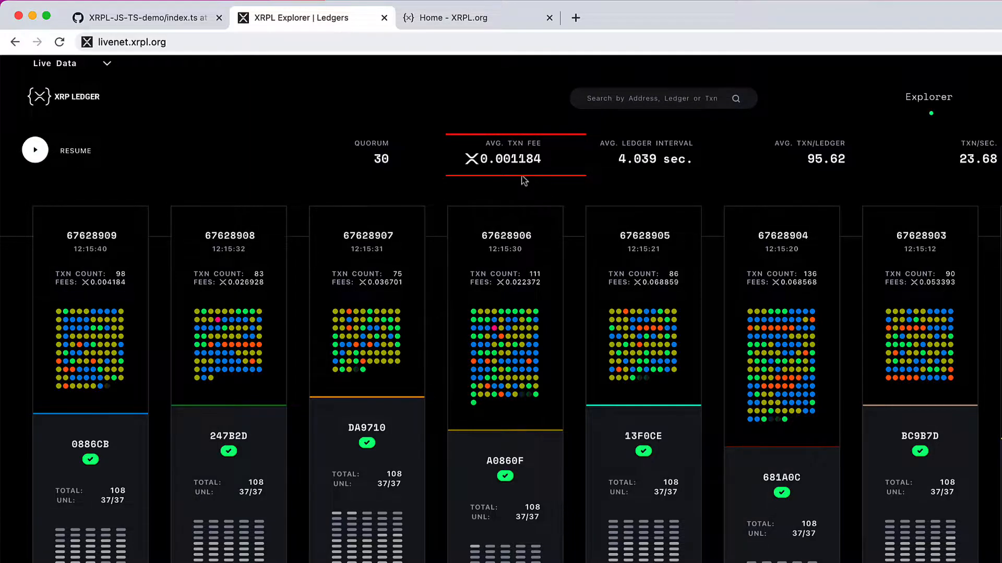
{"action": "mouse_move", "coordinate": [503, 172]}
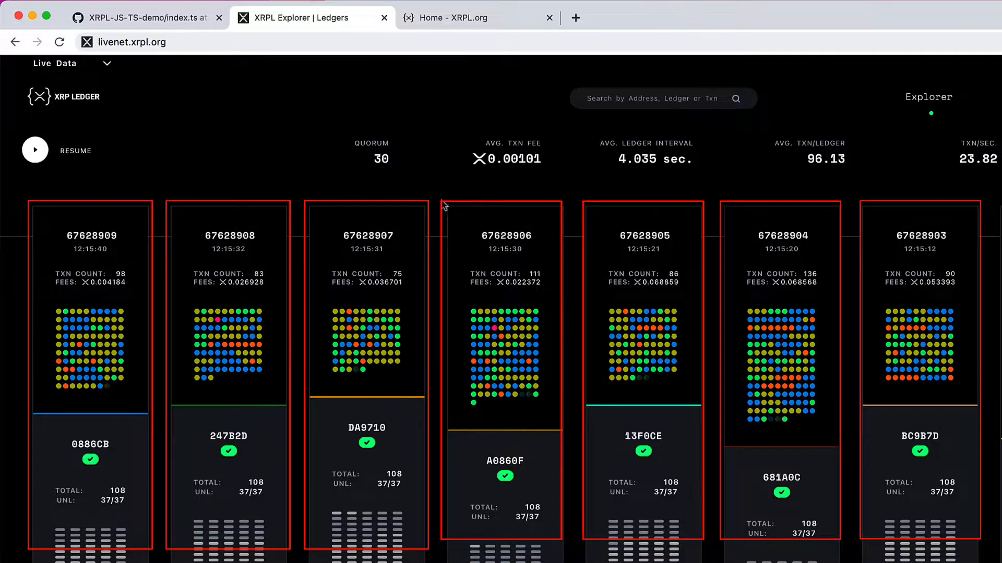
{"action": "mouse_move", "coordinate": [198, 157]}
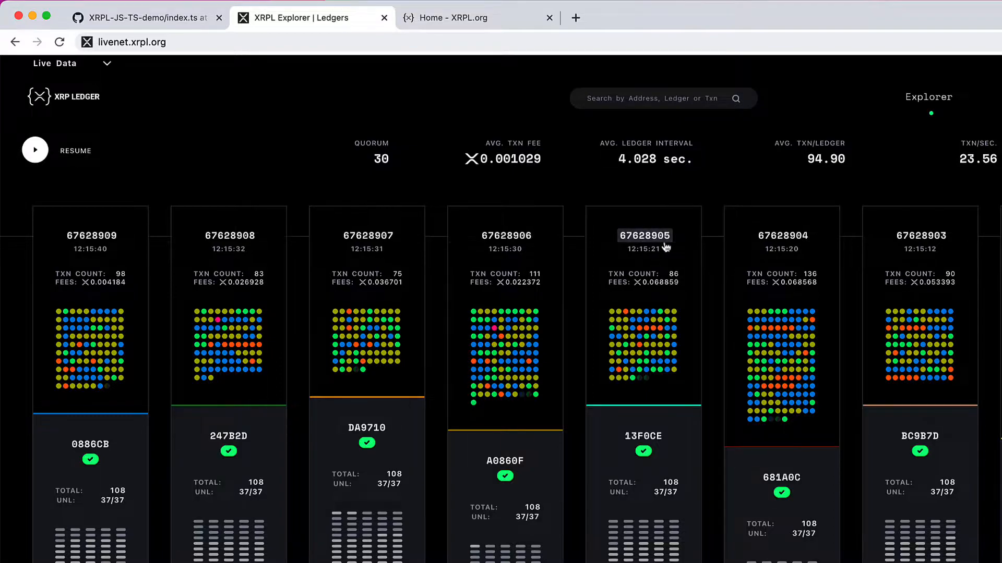
{"action": "mouse_move", "coordinate": [368, 239]}
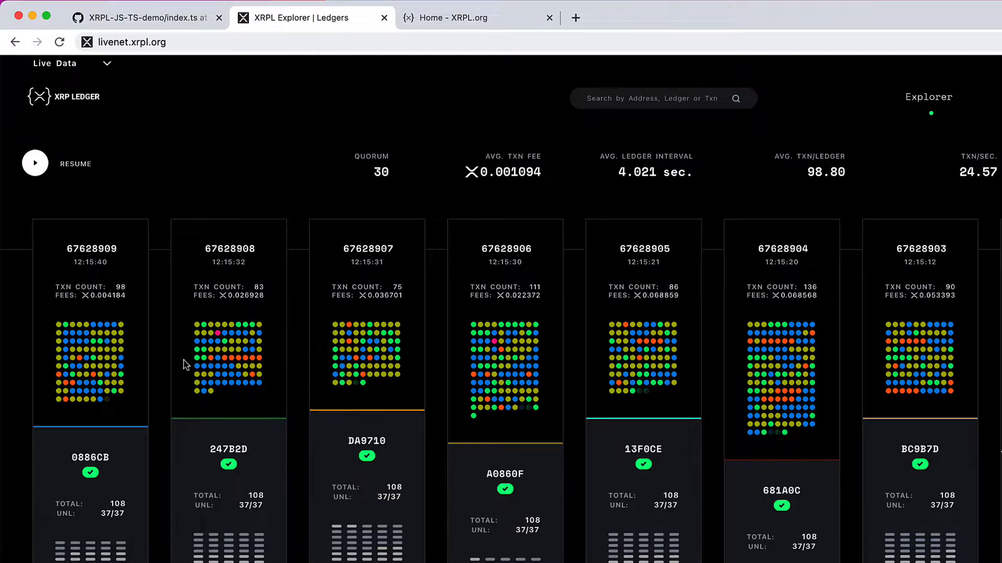
{"action": "mouse_move", "coordinate": [269, 316]}
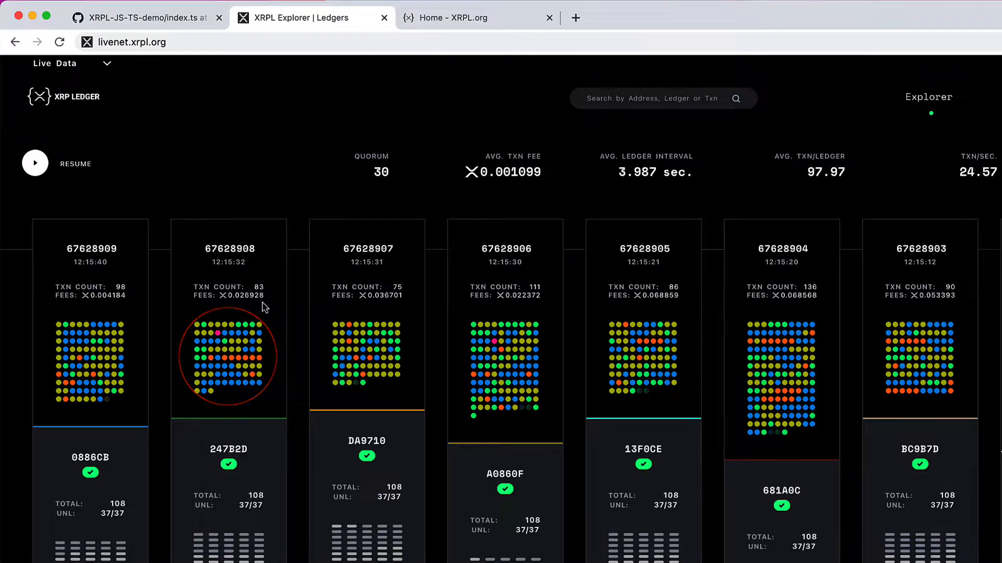
{"action": "mouse_move", "coordinate": [195, 330]}
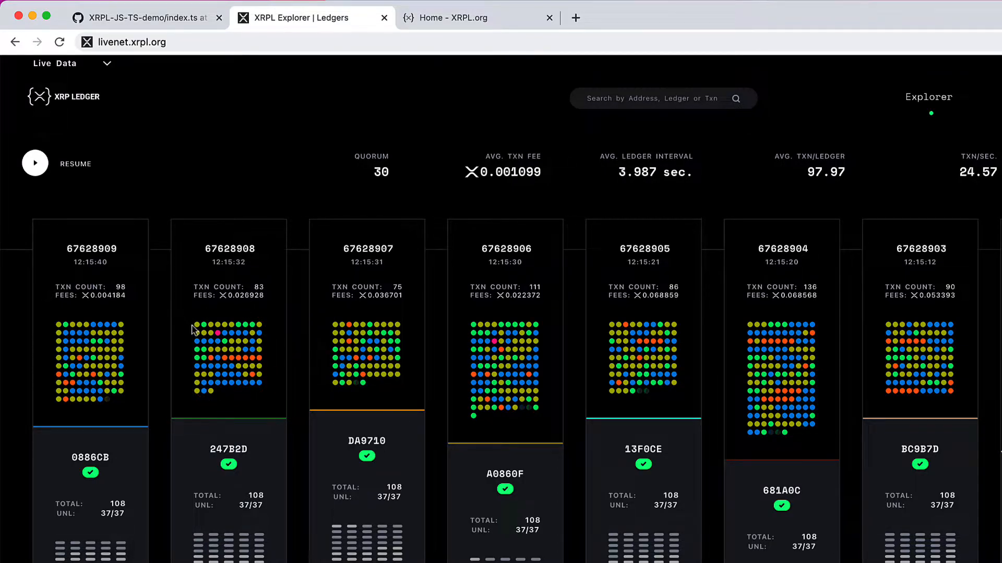
{"action": "mouse_move", "coordinate": [203, 330]}
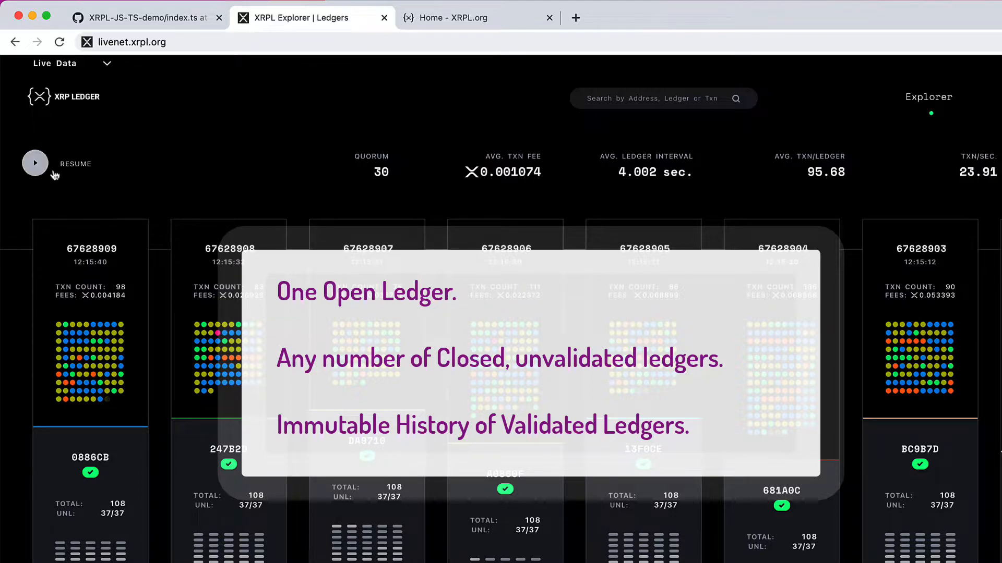
Resume the ledger stream, then pause again at ledger 67628994
{"action": "left_click", "coordinate": [35, 163]}
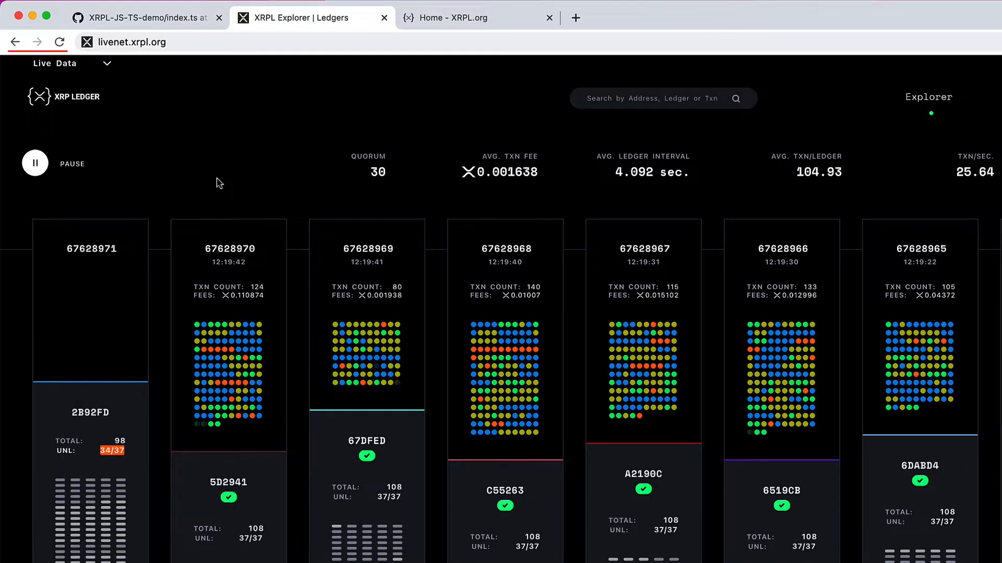
{"action": "left_click", "coordinate": [34, 163]}
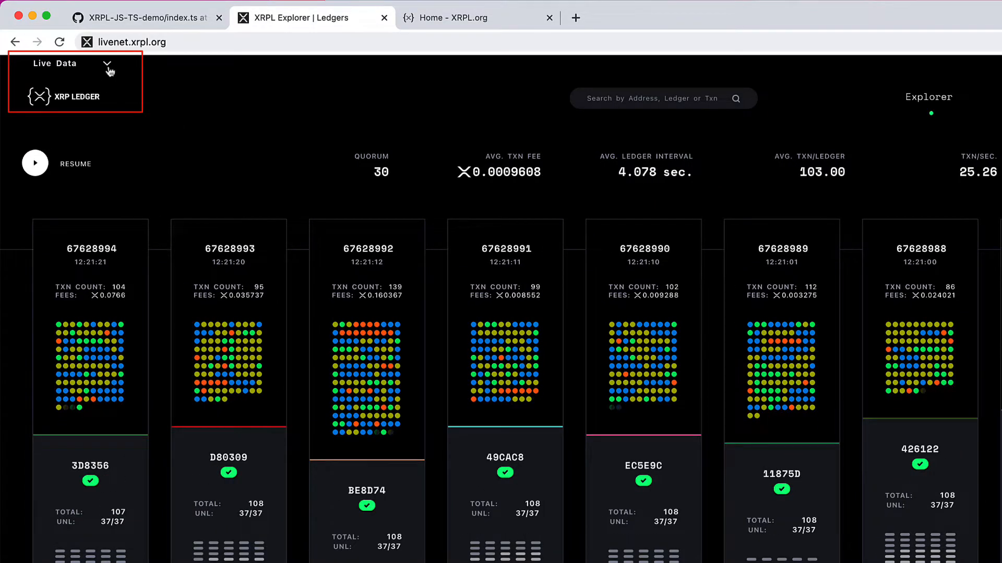